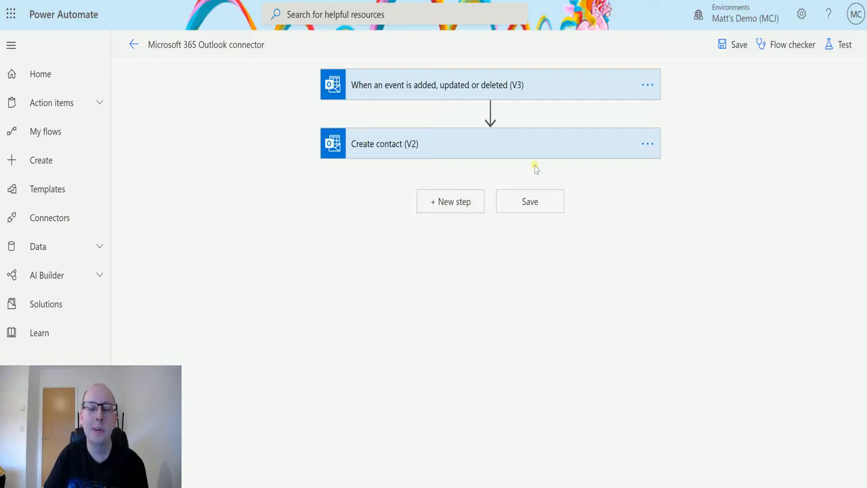
pyautogui.moveTo(491, 120)
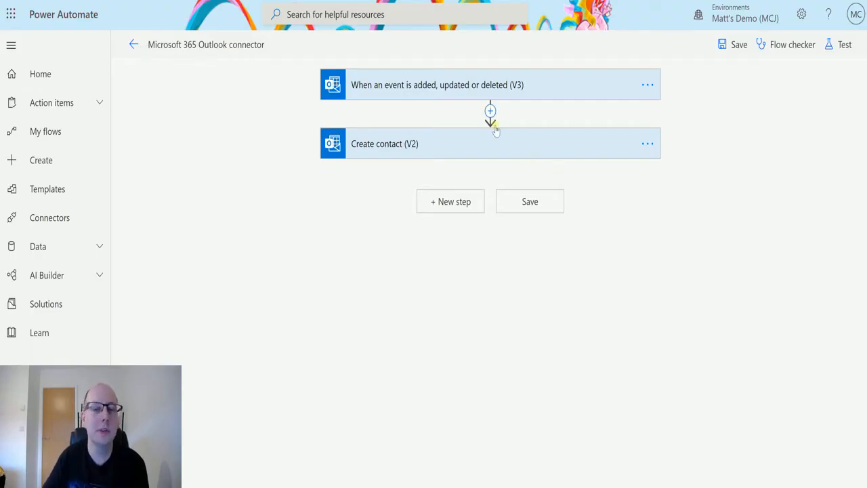
pyautogui.moveTo(447, 95)
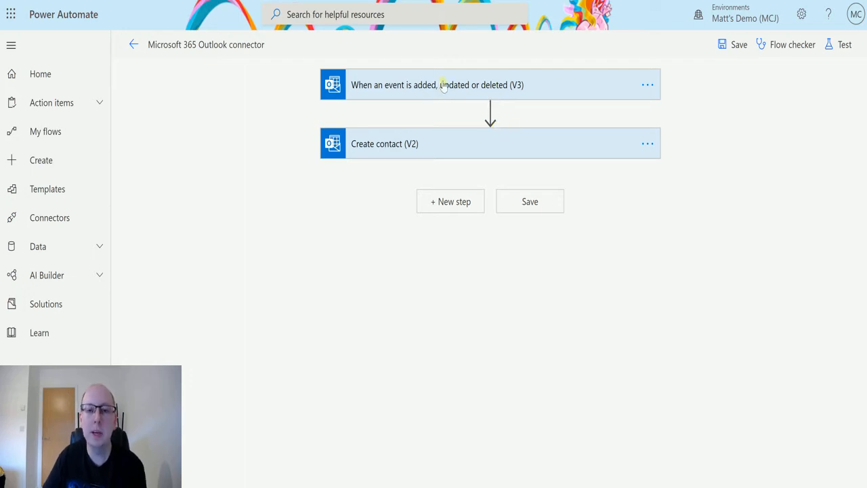
pyautogui.moveTo(440, 73)
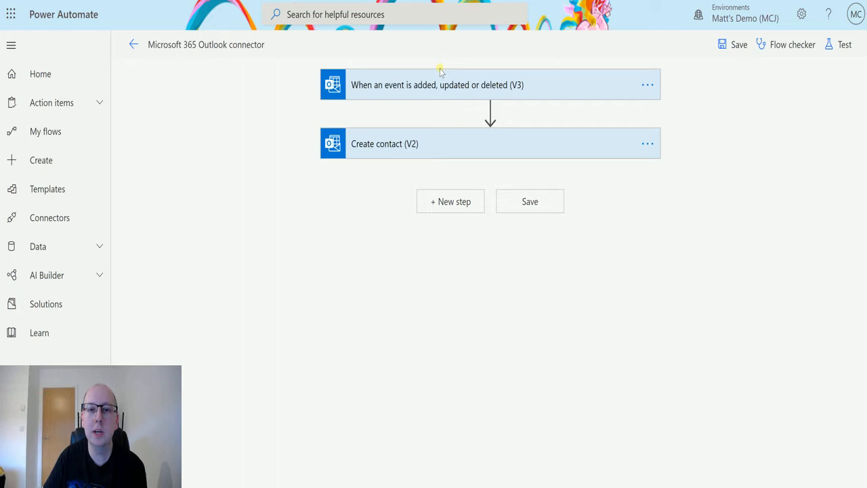
pyautogui.moveTo(426, 75)
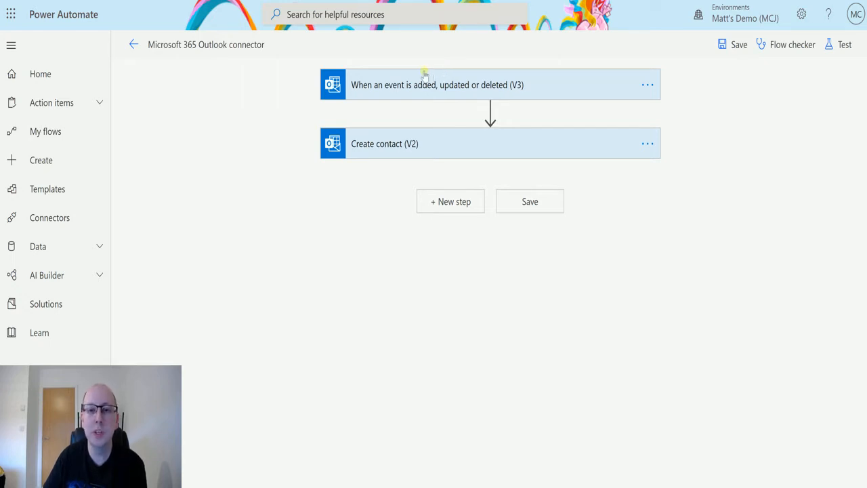
pyautogui.moveTo(430, 74)
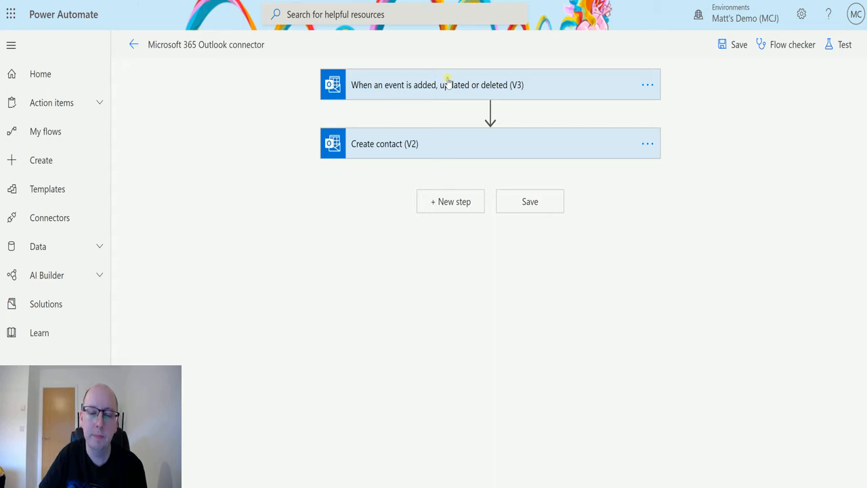
pyautogui.moveTo(227, 183)
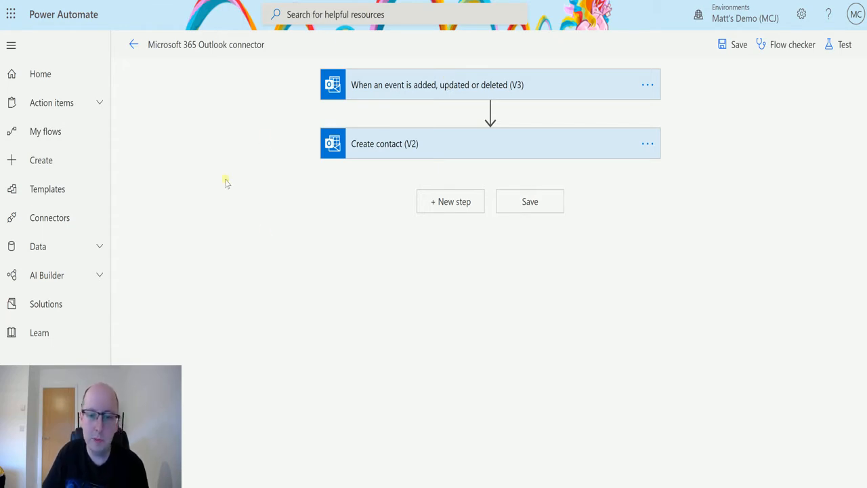
pyautogui.moveTo(552, 61)
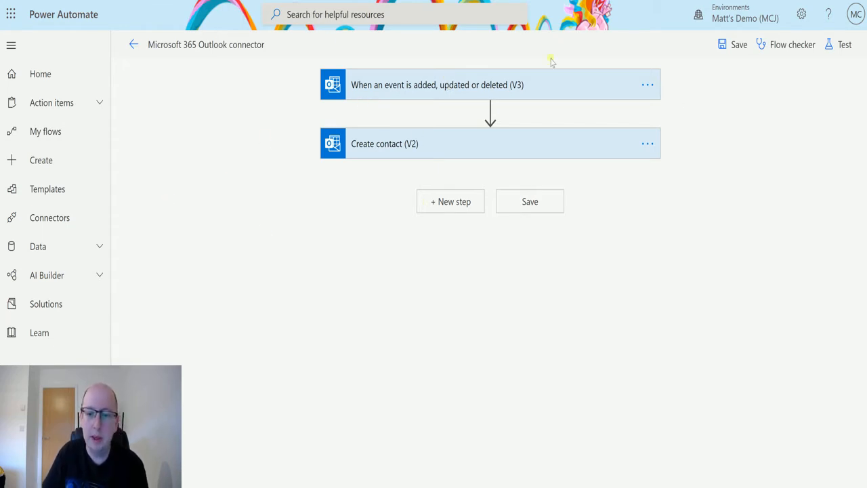
pyautogui.moveTo(414, 103)
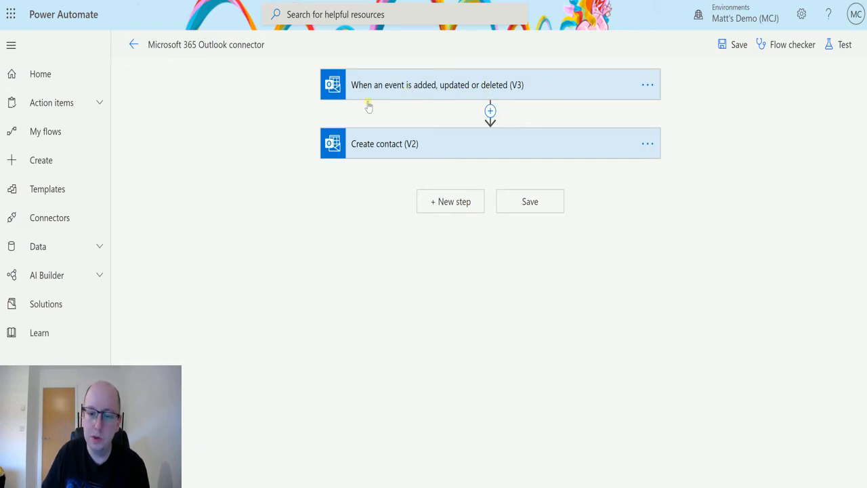
pyautogui.moveTo(520, 186)
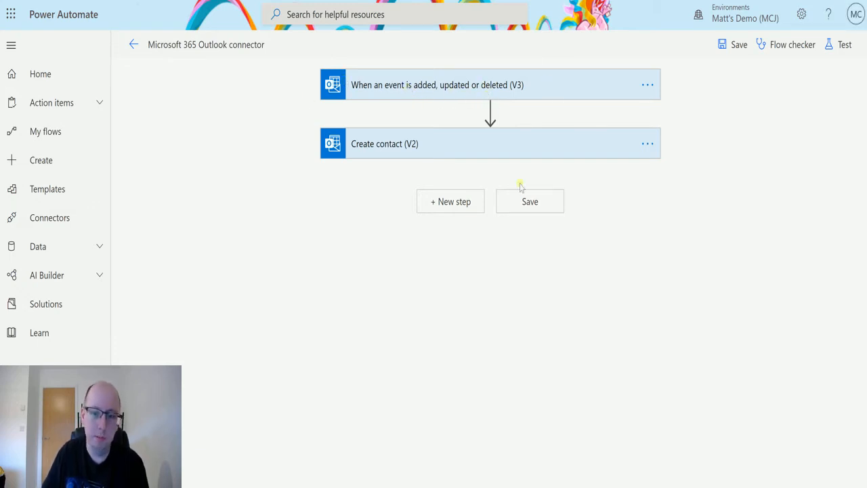
pyautogui.moveTo(450, 207)
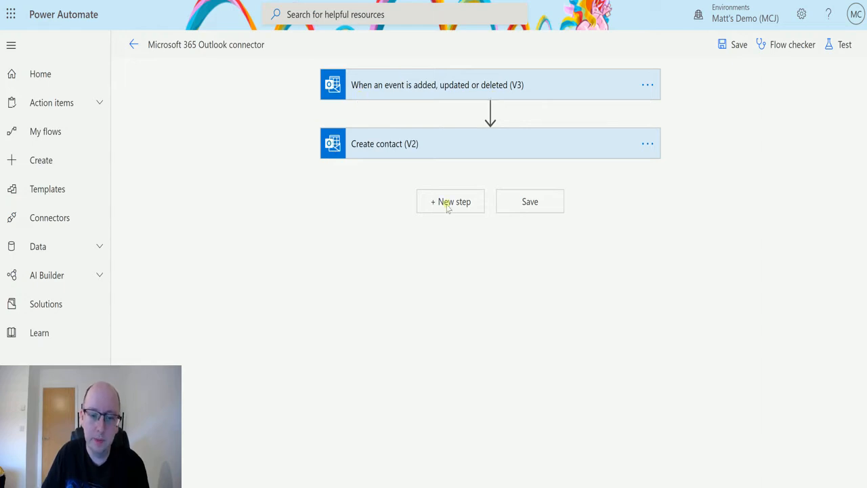
# Expand the Create contact step to review its fields, then collapse it.
pyautogui.click(474, 144)
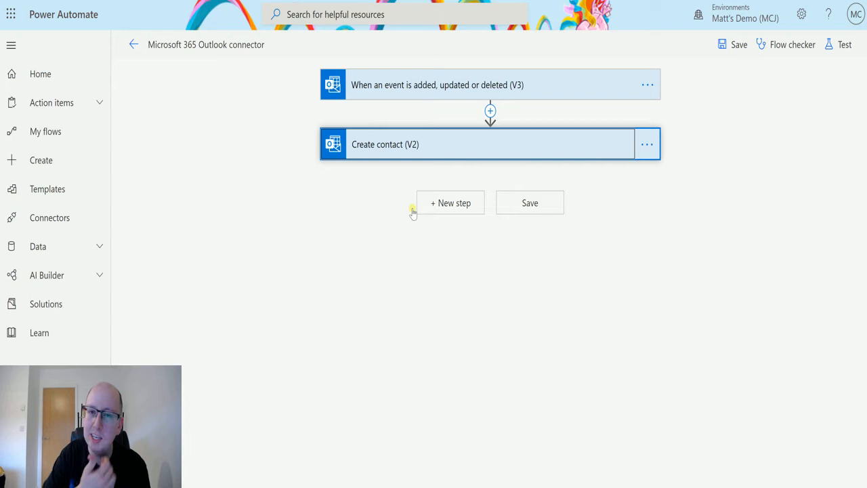
pyautogui.moveTo(571, 142)
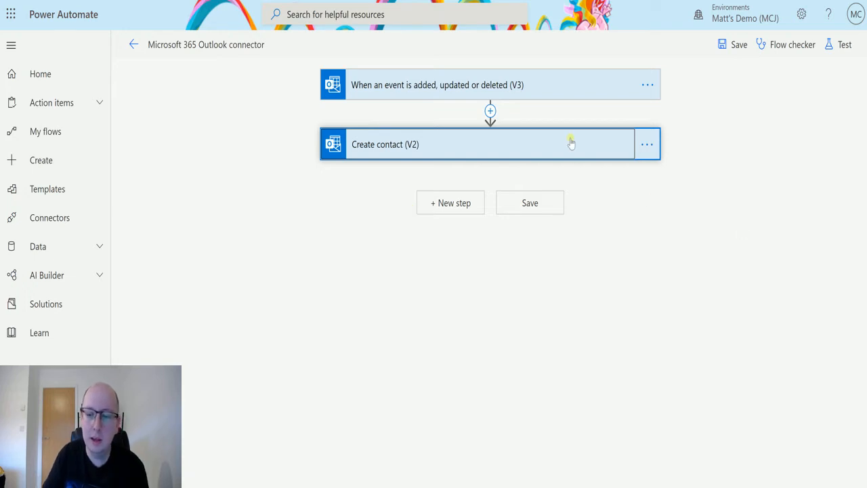
pyautogui.click(487, 143)
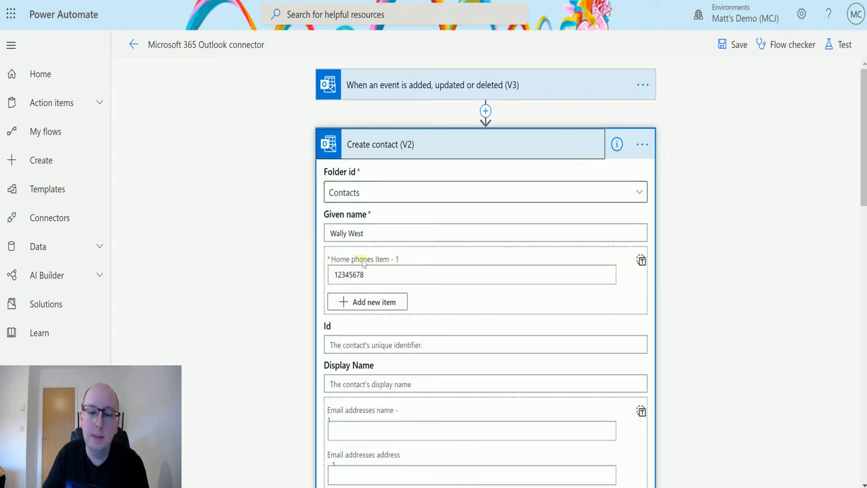
pyautogui.moveTo(408, 252)
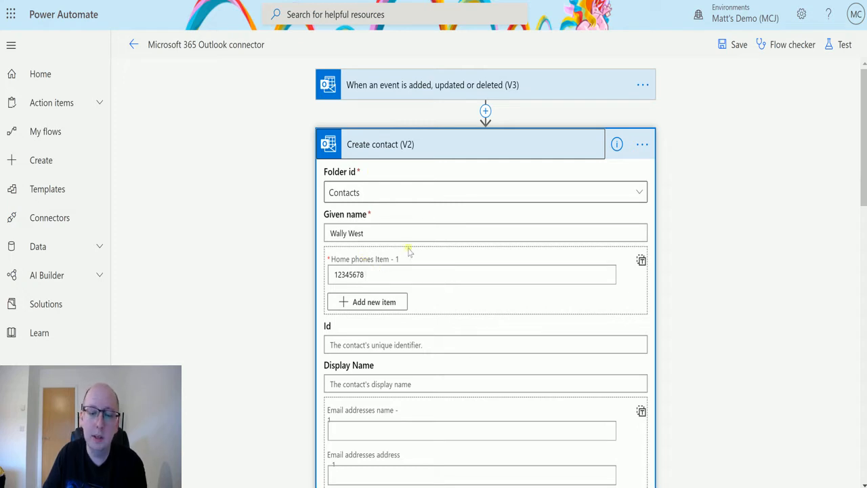
pyautogui.moveTo(318, 133)
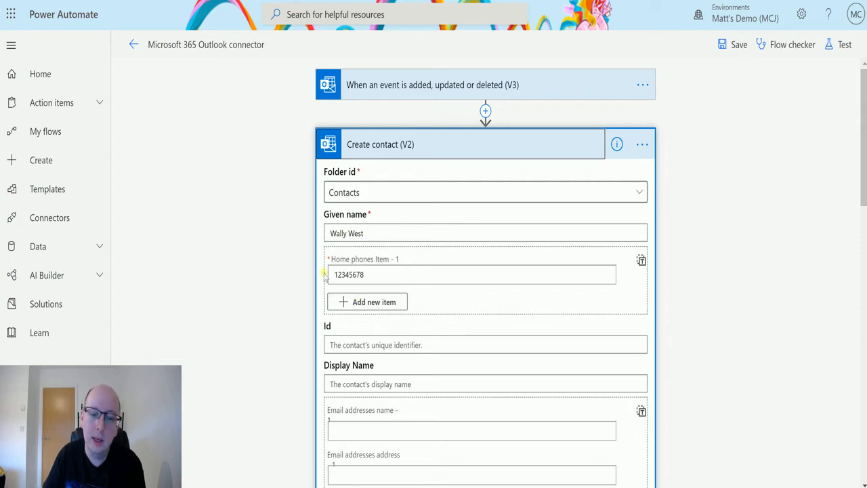
pyautogui.moveTo(424, 263)
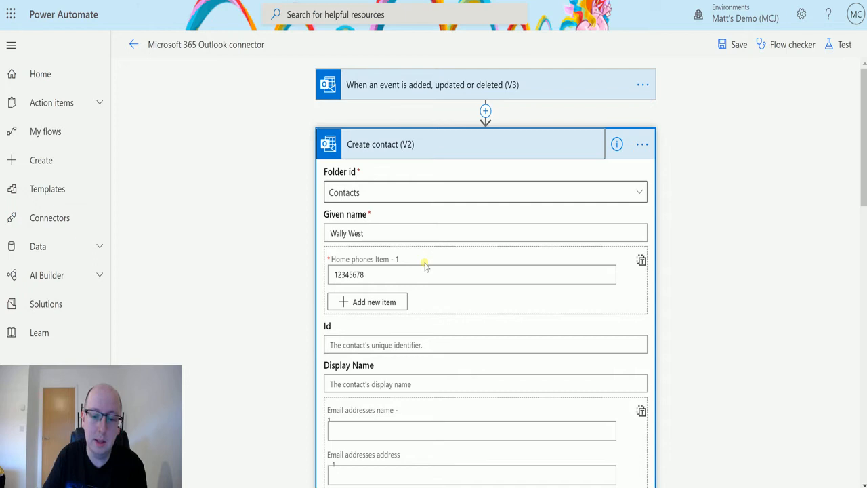
pyautogui.click(460, 144)
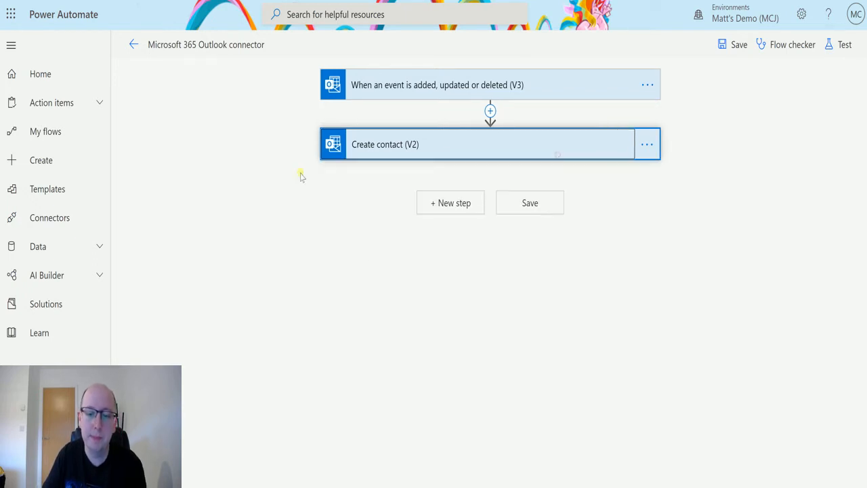
# Add an Office 365 Outlook Get contact (V2) action as the next step.
pyautogui.click(450, 202)
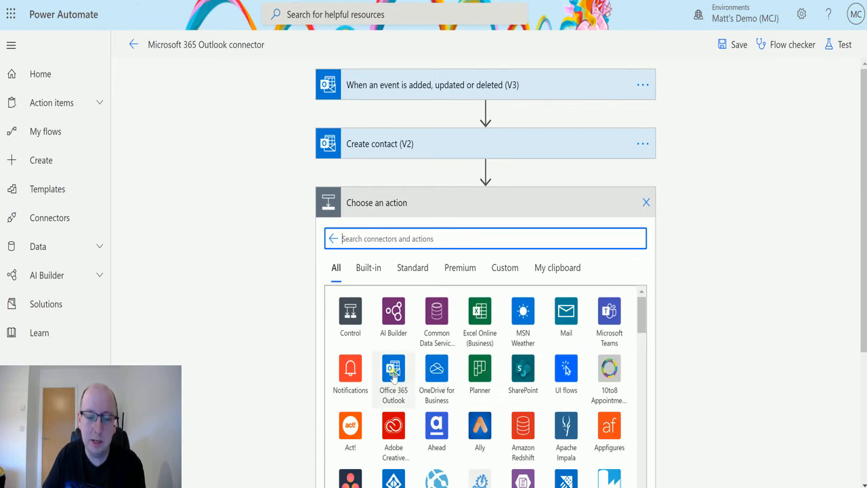
pyautogui.click(393, 377)
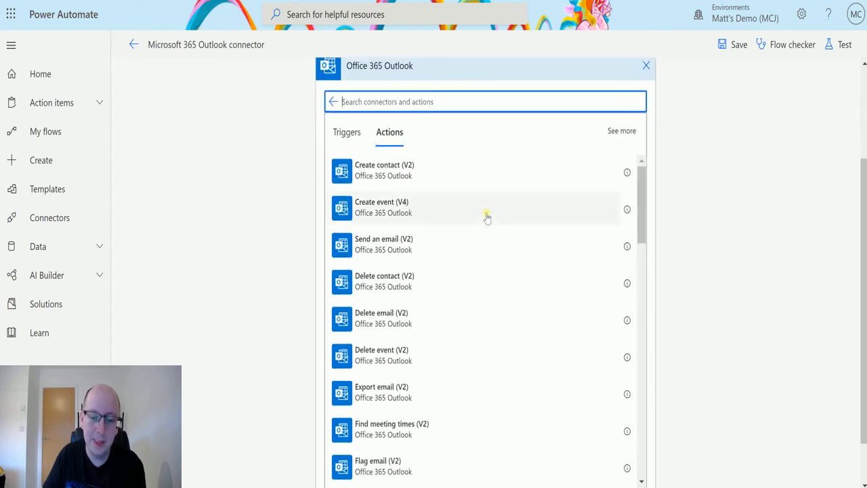
pyautogui.scroll(-3)
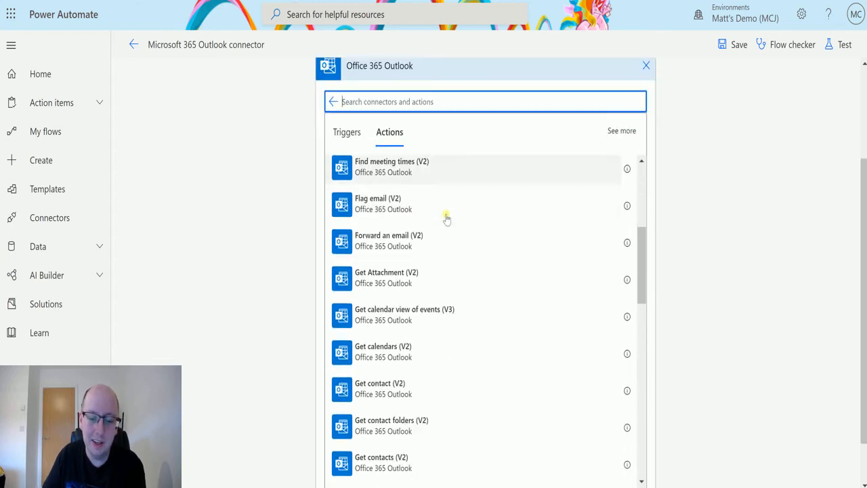
pyautogui.scroll(-3)
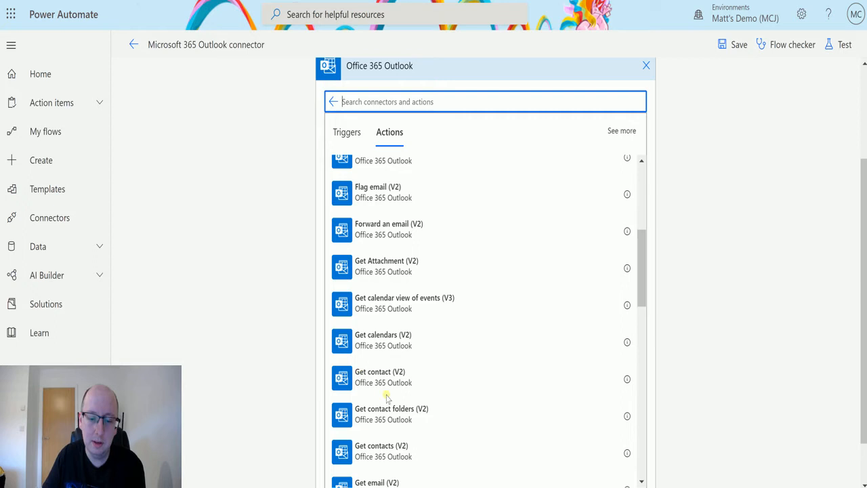
pyautogui.click(379, 376)
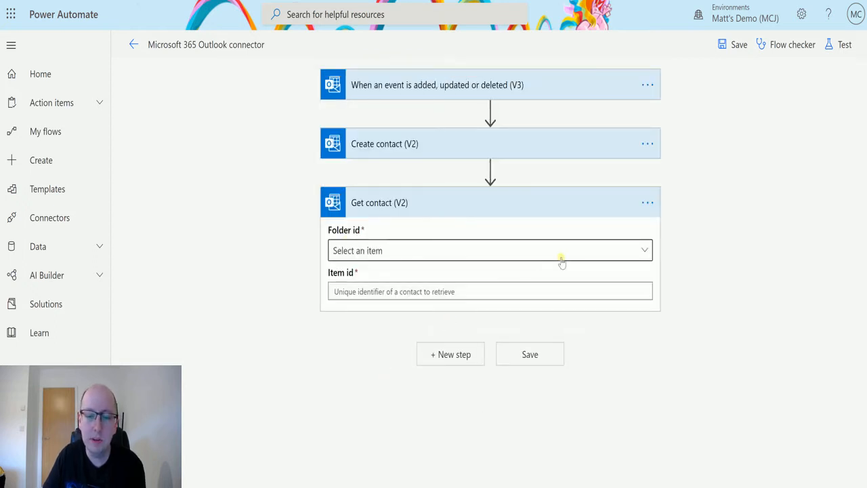
pyautogui.moveTo(452, 254)
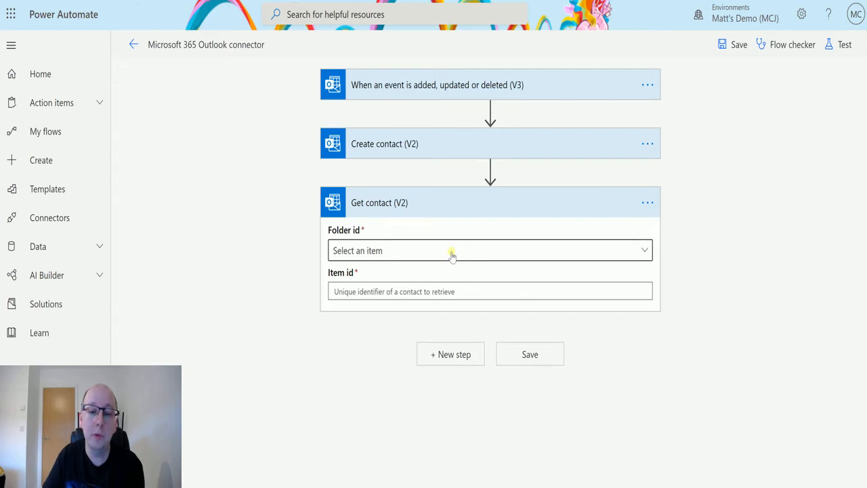
# Open the Get contact Folder id dropdown to offer the Contacts folder.
pyautogui.click(490, 250)
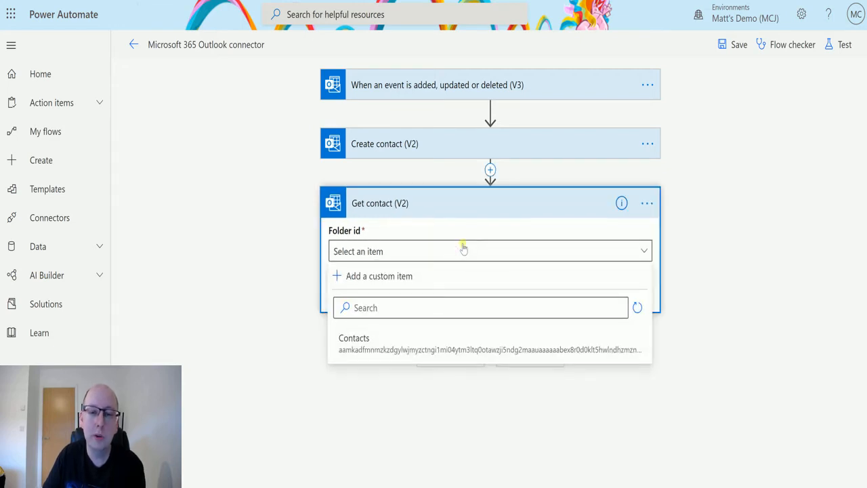
pyautogui.moveTo(508, 220)
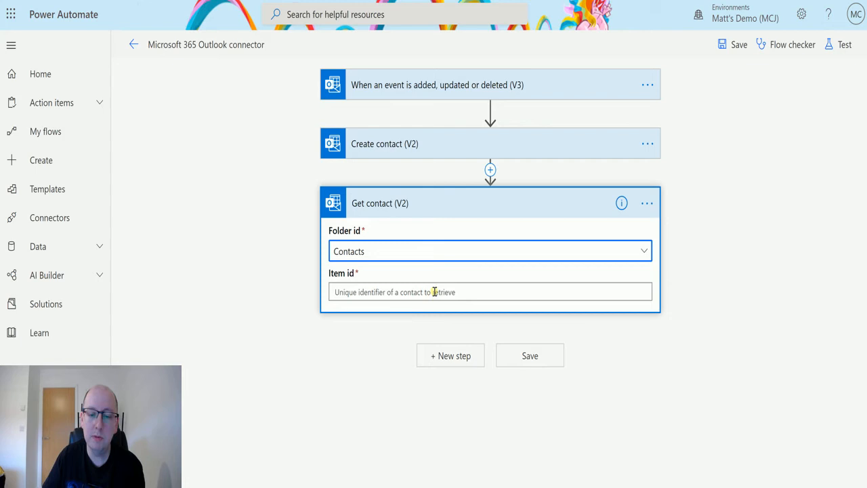
# Fill Get contact's Item id with the Id output from Create contact (V2).
pyautogui.click(489, 291)
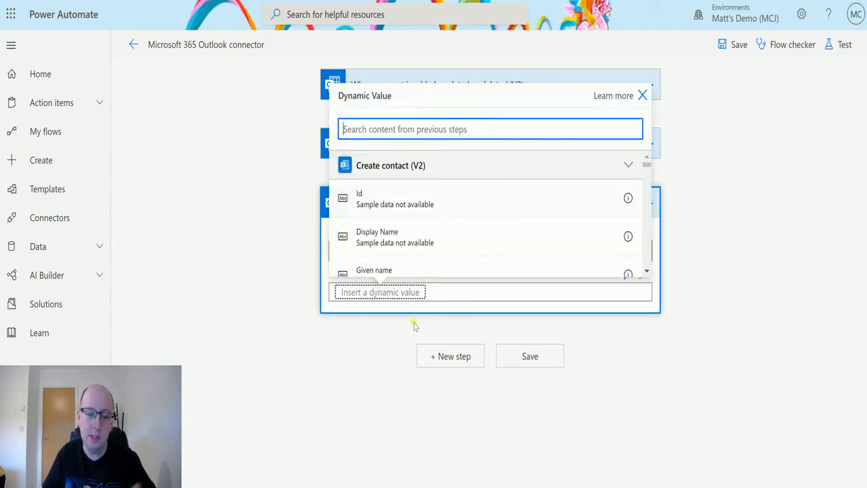
pyautogui.moveTo(423, 203)
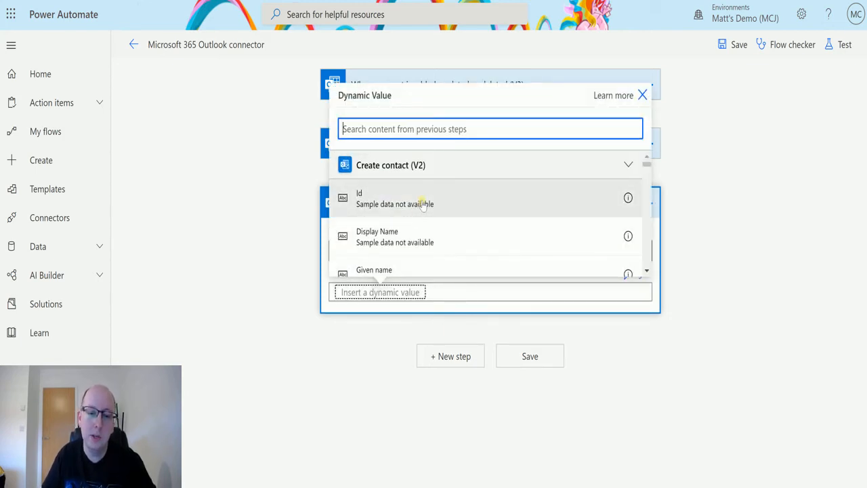
pyautogui.click(359, 197)
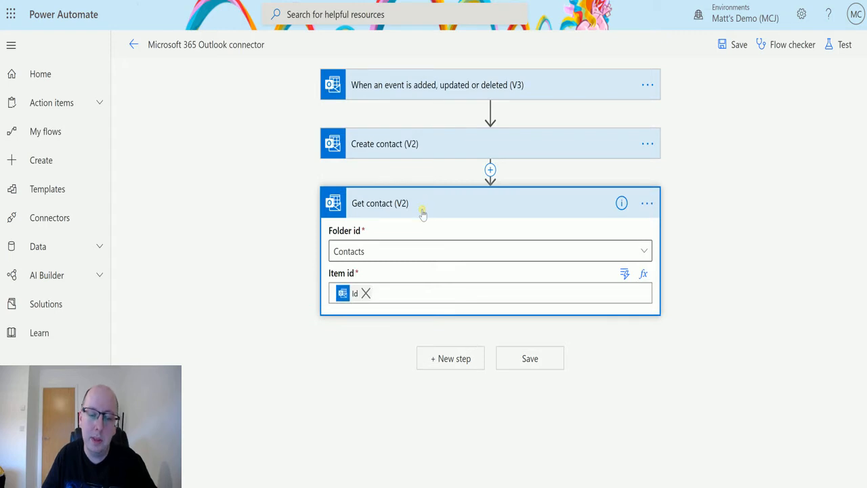
pyautogui.moveTo(457, 216)
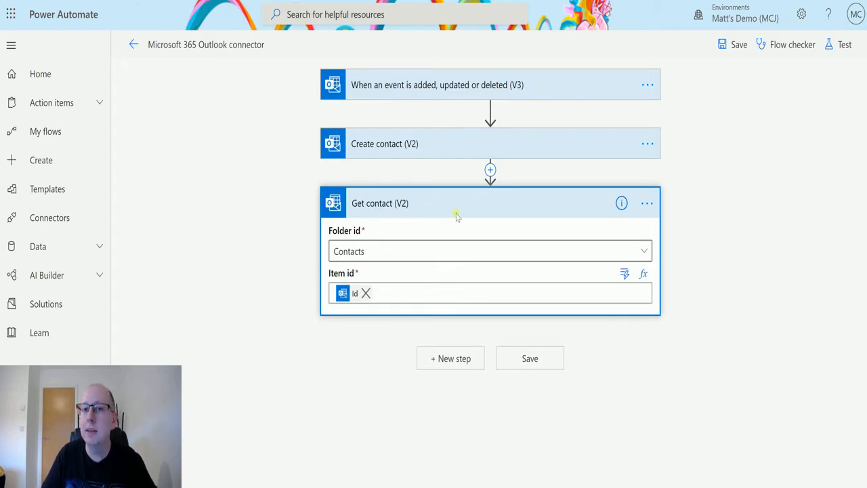
pyautogui.moveTo(690, 370)
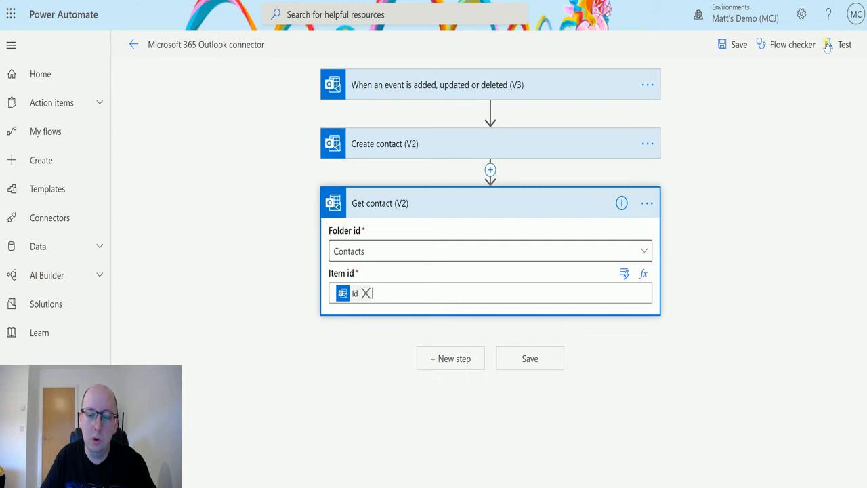
pyautogui.moveTo(843, 45)
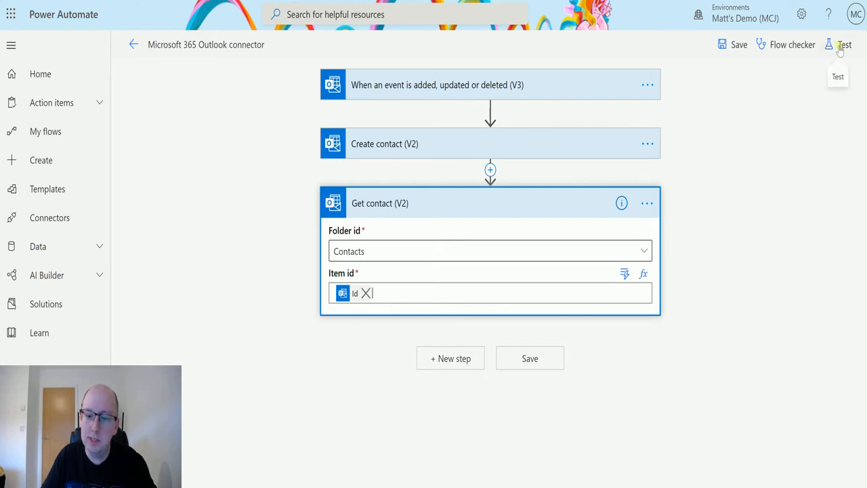
# Test the flow using trigger data from the latest successful run.
pyautogui.click(843, 44)
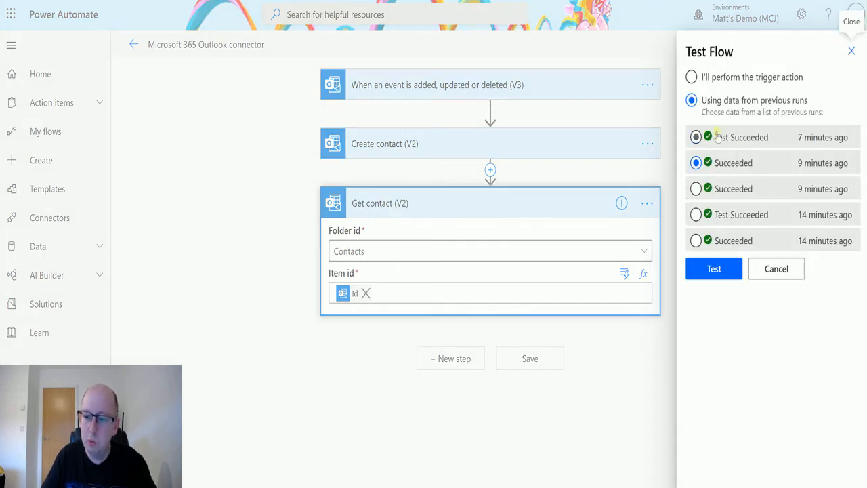
pyautogui.click(695, 137)
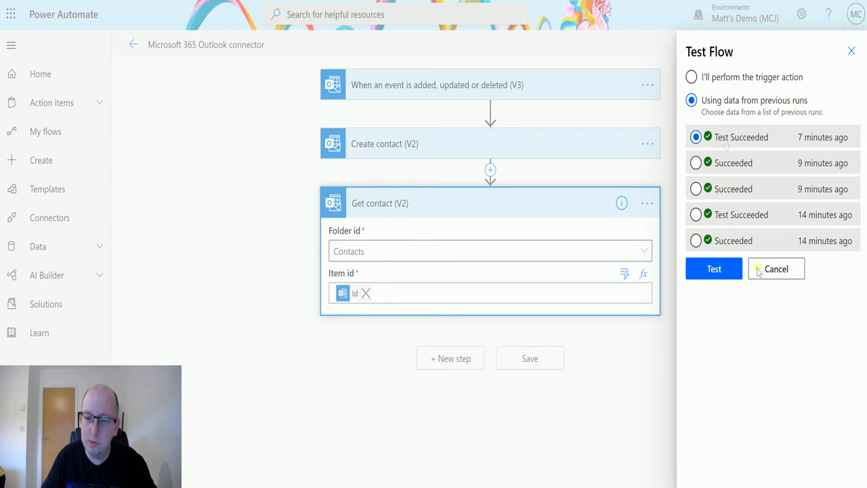
pyautogui.click(776, 269)
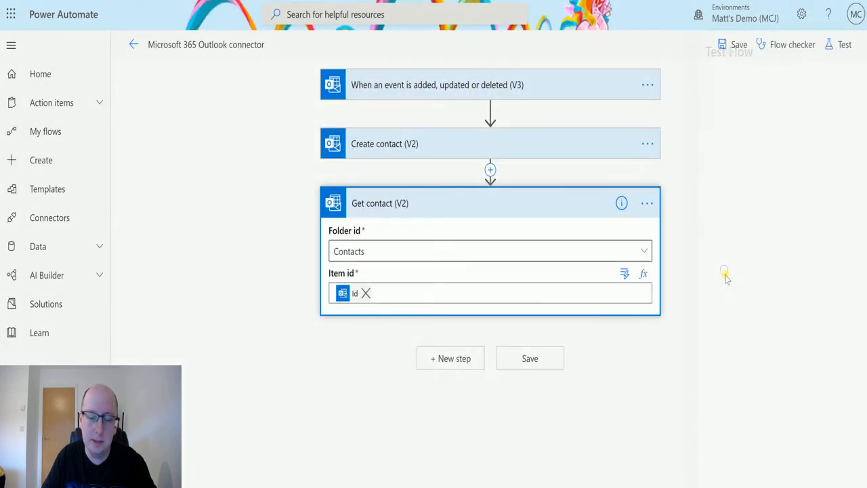
pyautogui.click(843, 45)
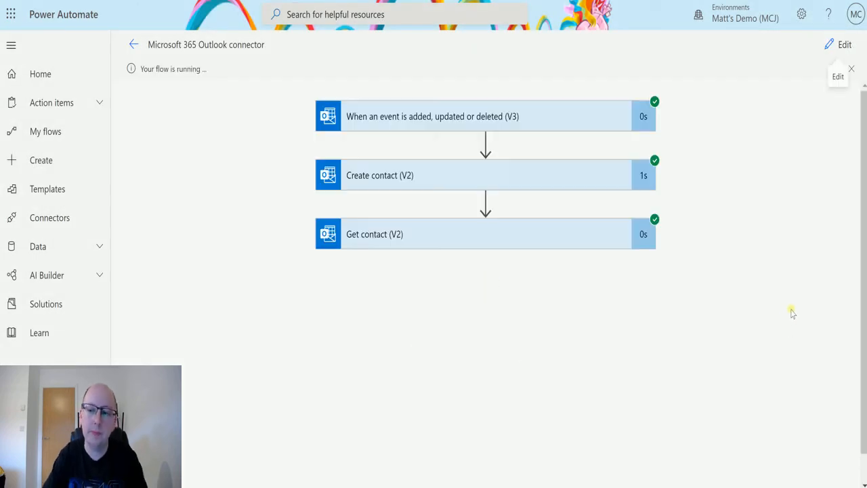
pyautogui.moveTo(591, 324)
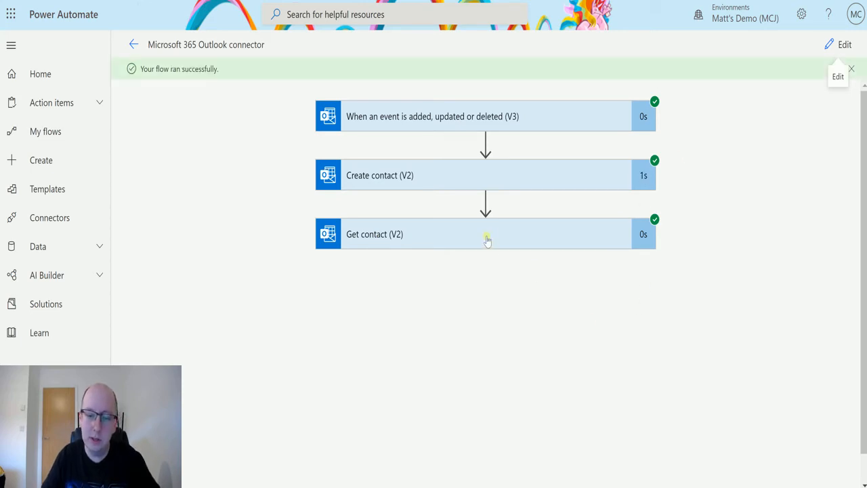
# Expand the Get contact run details and scroll through its inputs and outputs.
pyautogui.click(485, 234)
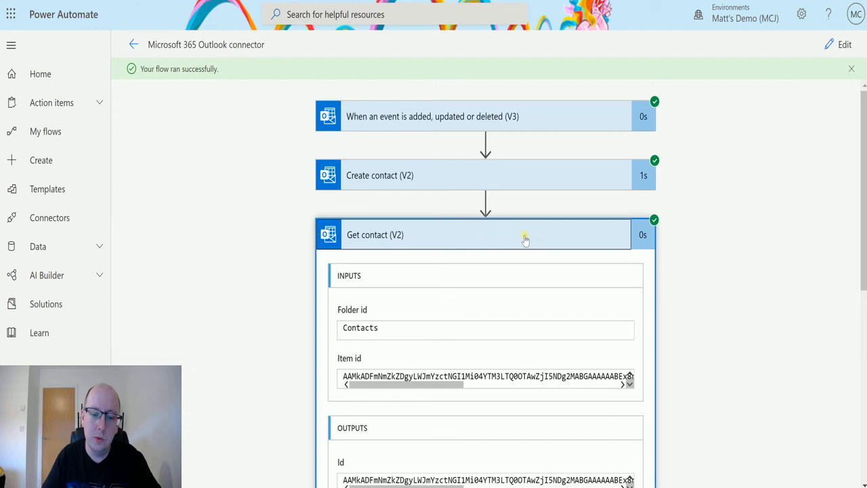
pyautogui.scroll(-3)
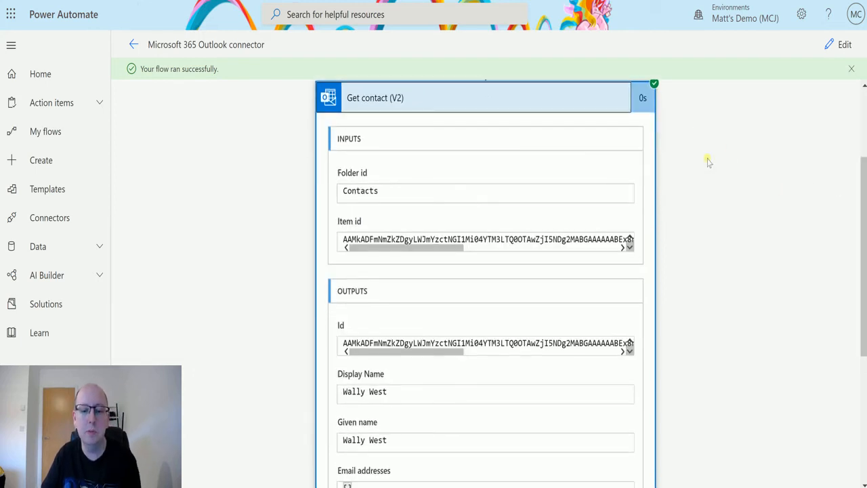
pyautogui.scroll(-3)
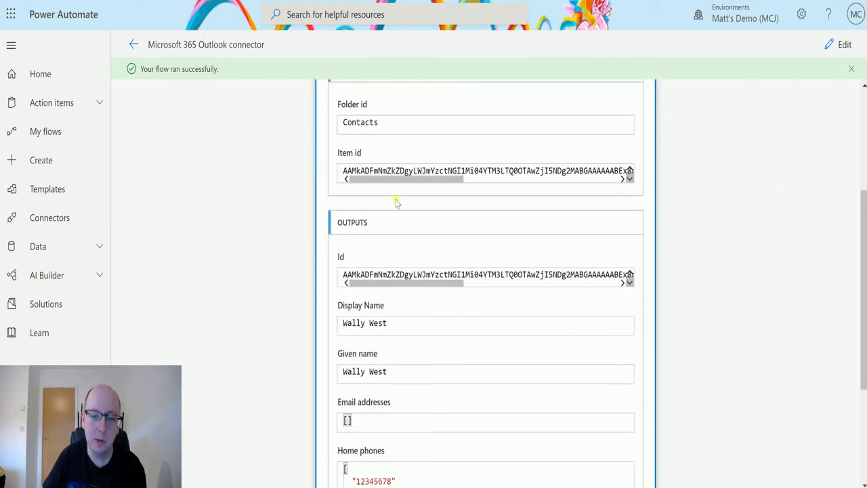
pyautogui.moveTo(693, 189)
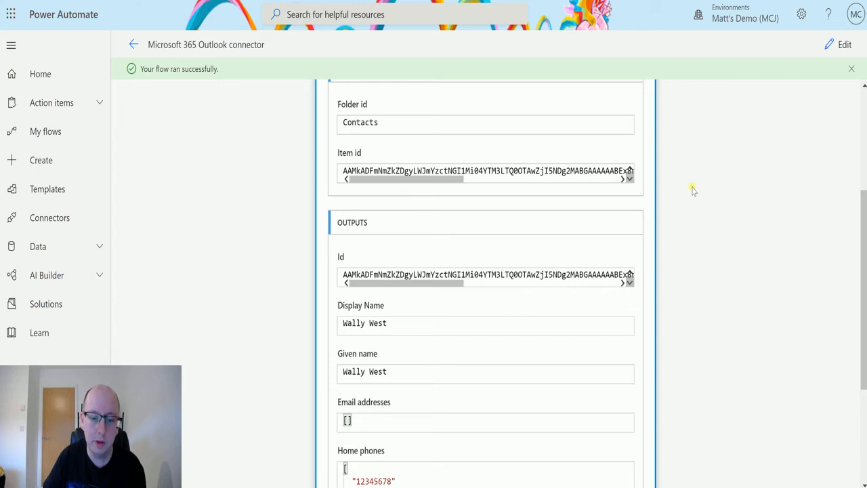
pyautogui.scroll(-3)
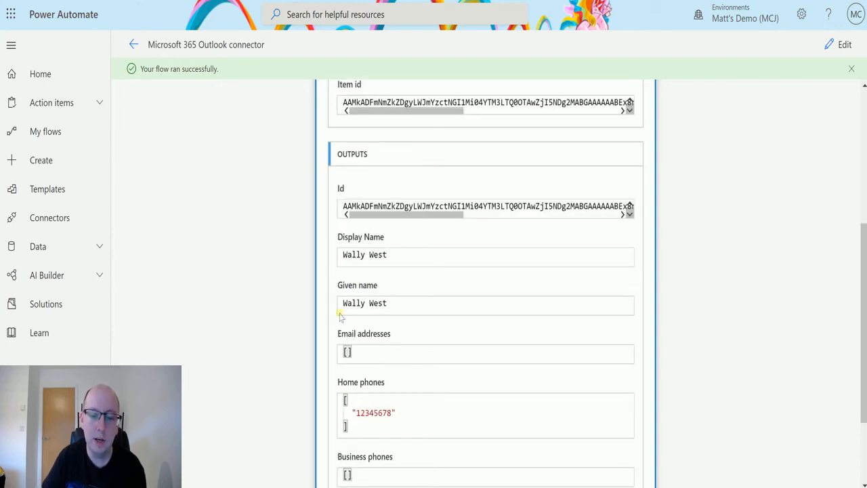
pyautogui.moveTo(411, 327)
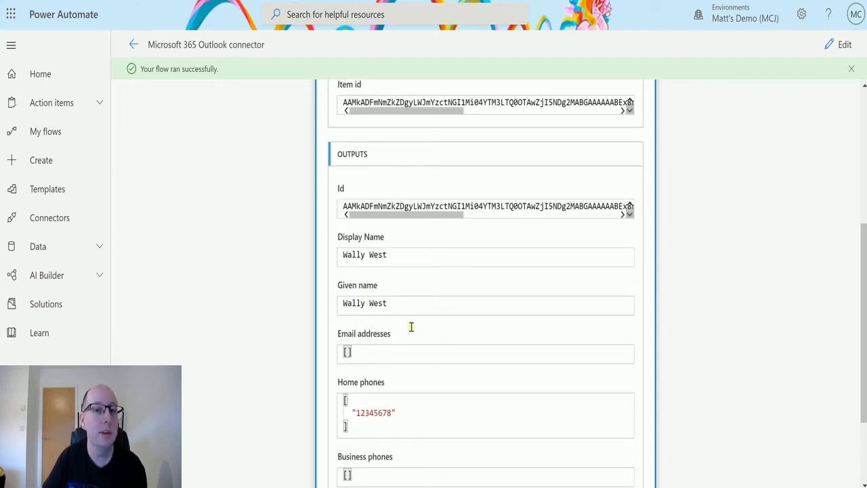
pyautogui.moveTo(400, 283)
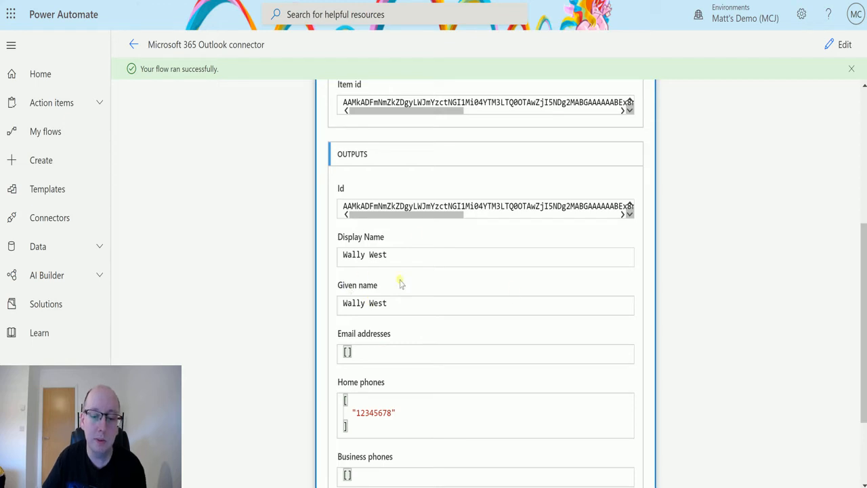
pyautogui.scroll(3)
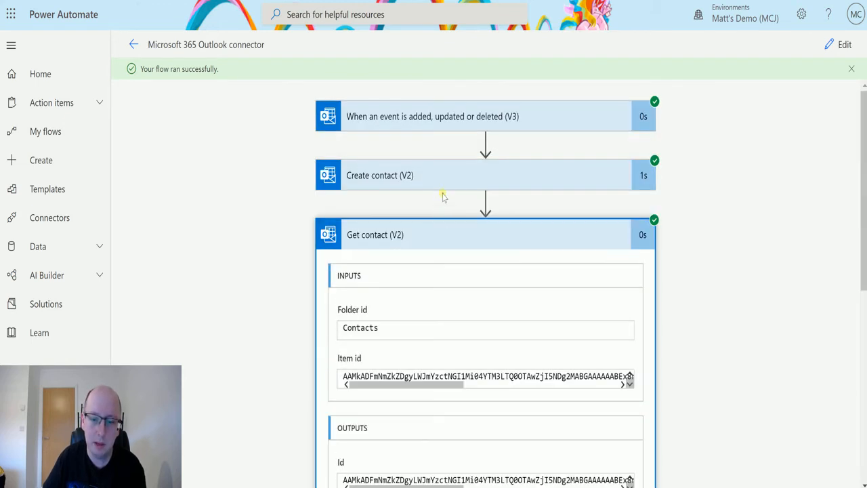
pyautogui.scroll(3)
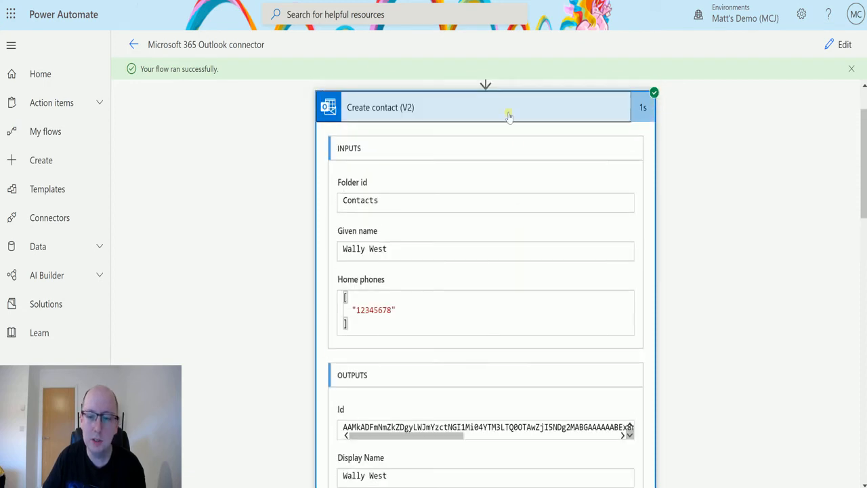
pyautogui.scroll(-3)
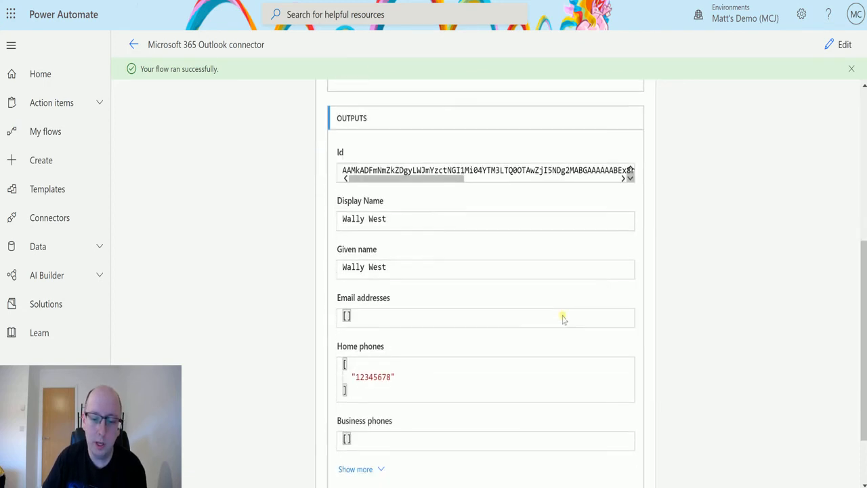
pyautogui.scroll(3)
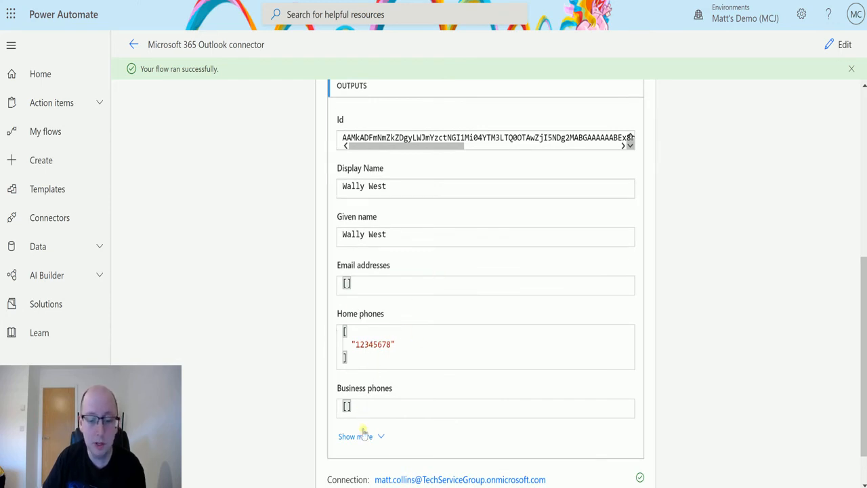
# Show more Get contact output fields, reviewing down to created and last modified times.
pyautogui.click(354, 436)
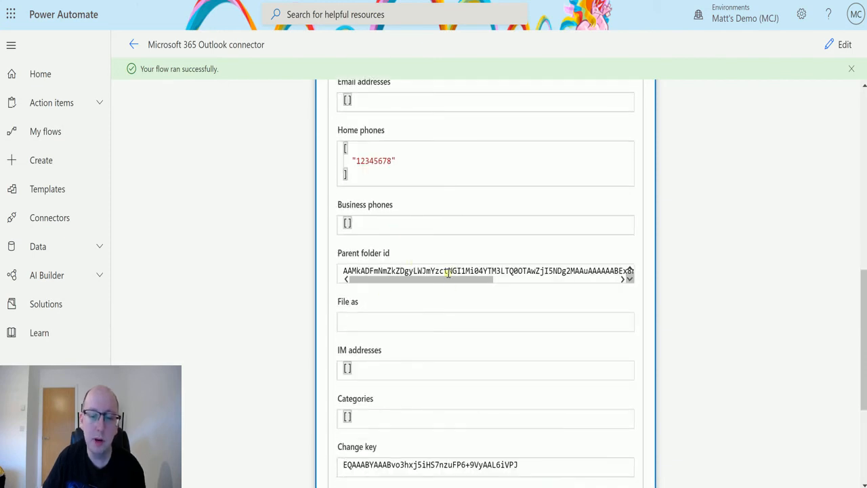
pyautogui.scroll(-3)
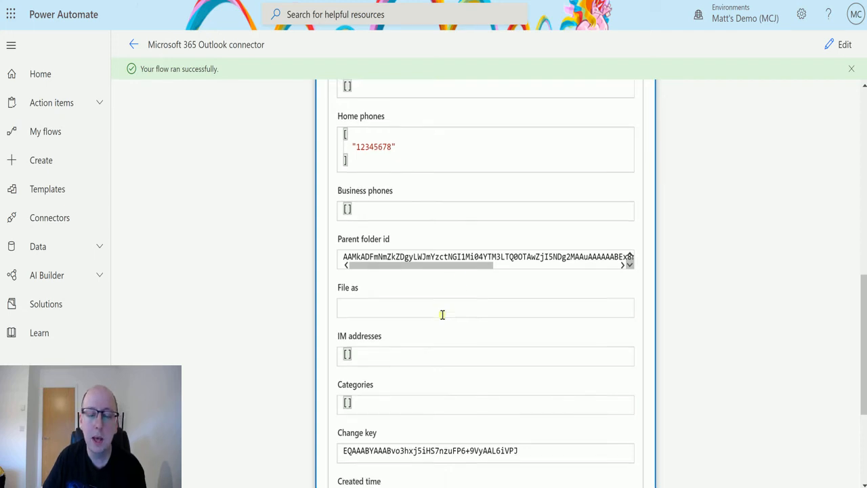
pyautogui.scroll(-3)
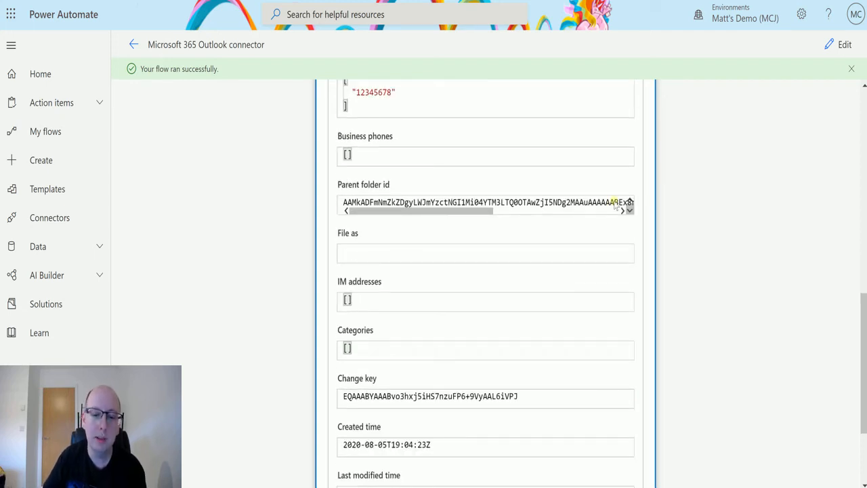
pyautogui.click(486, 253)
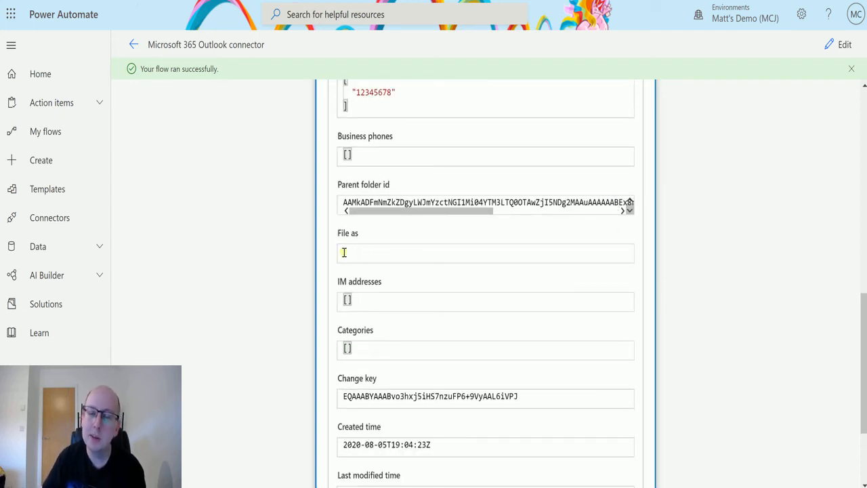
pyautogui.moveTo(371, 311)
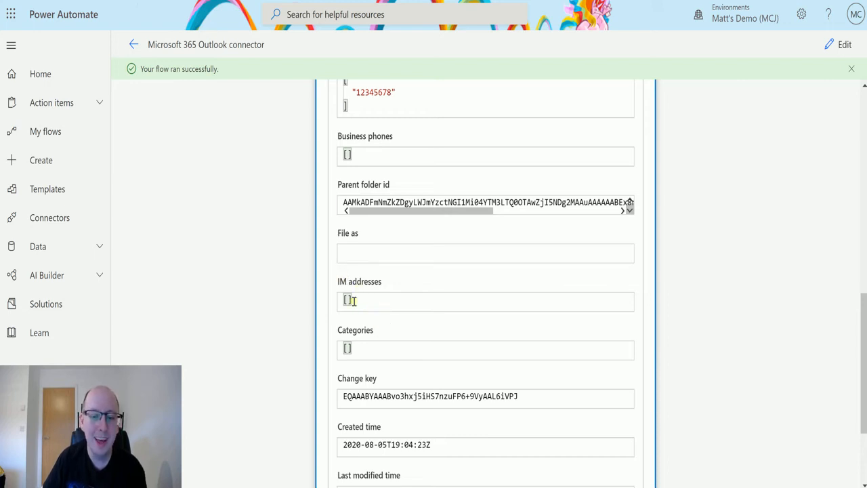
pyautogui.moveTo(385, 305)
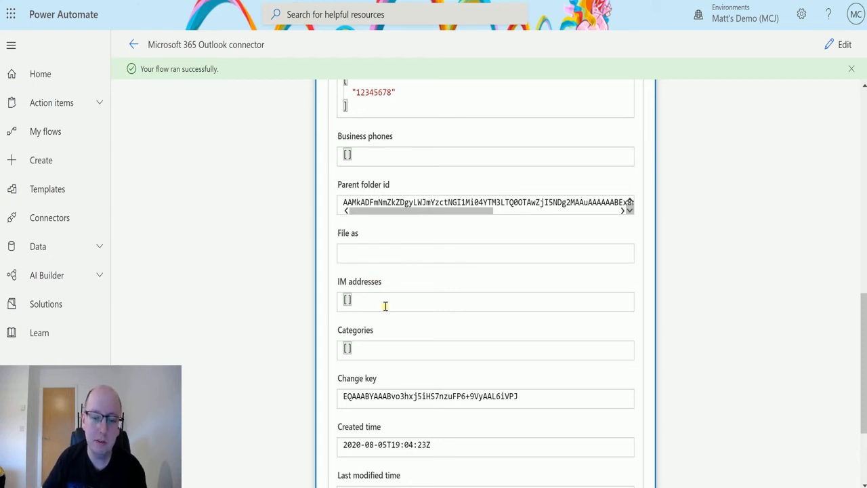
pyautogui.scroll(-3)
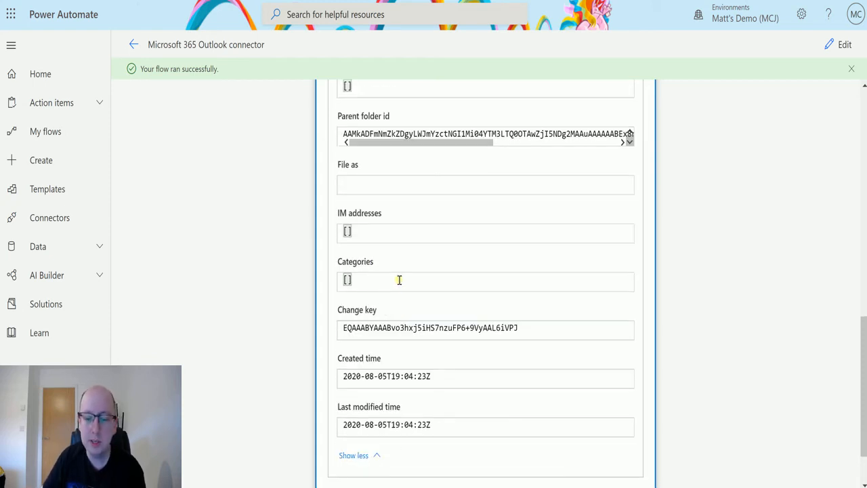
pyautogui.moveTo(461, 333)
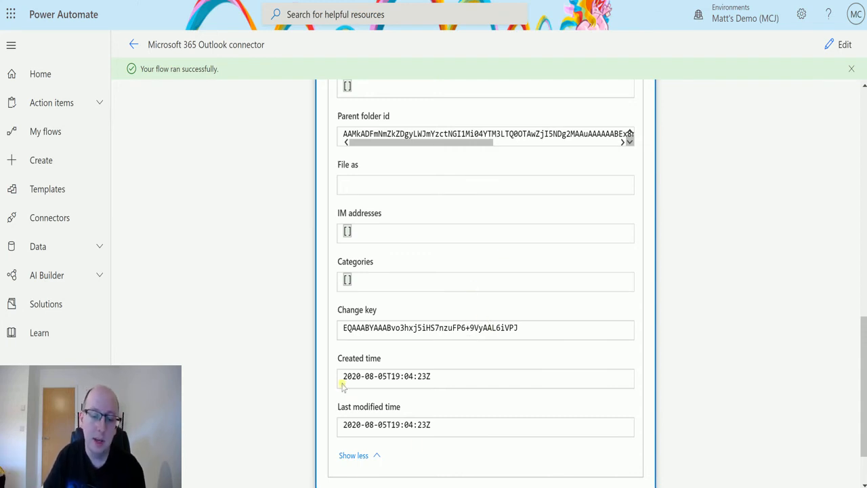
pyautogui.moveTo(434, 476)
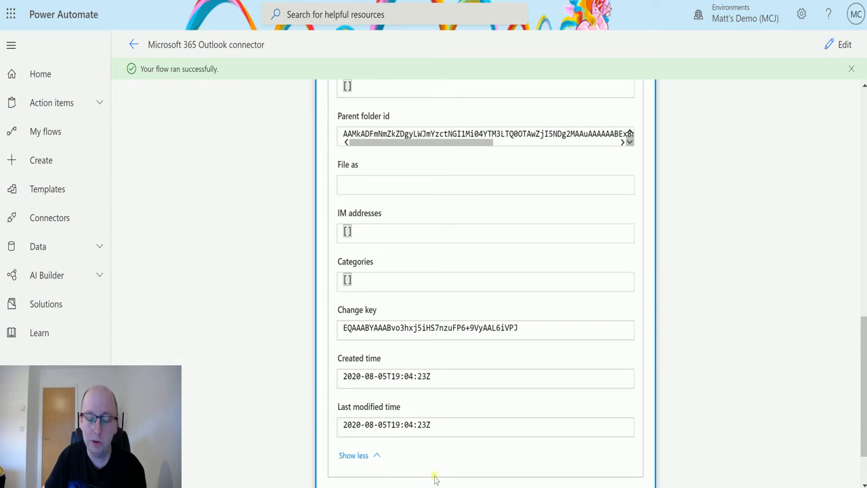
pyautogui.moveTo(522, 241)
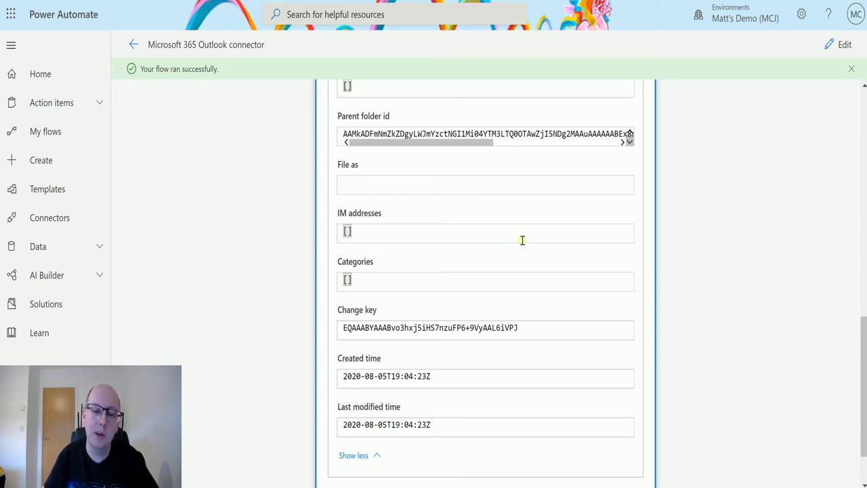
pyautogui.scroll(3)
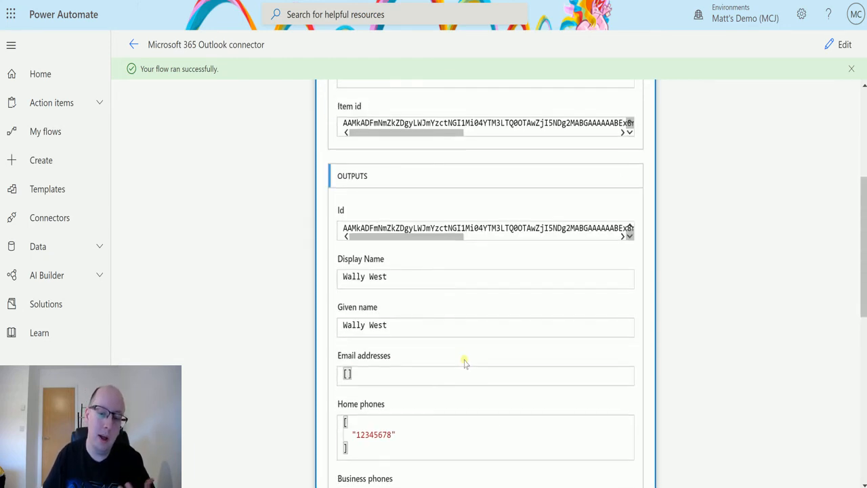
pyautogui.scroll(3)
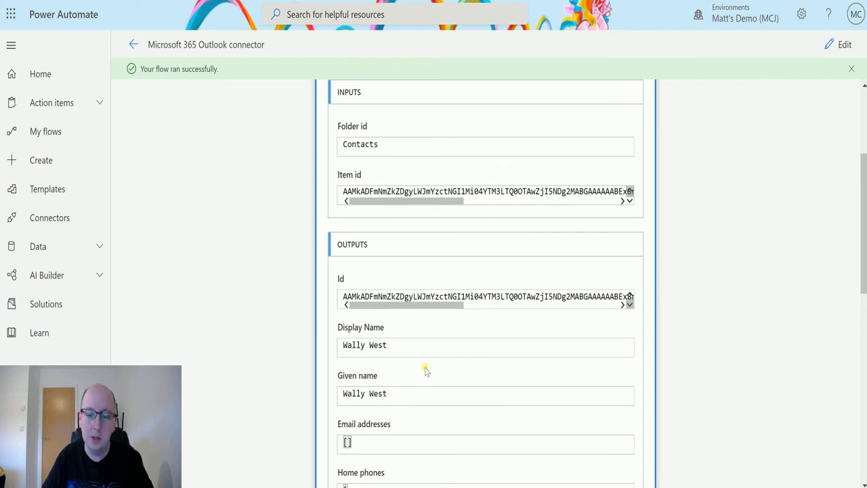